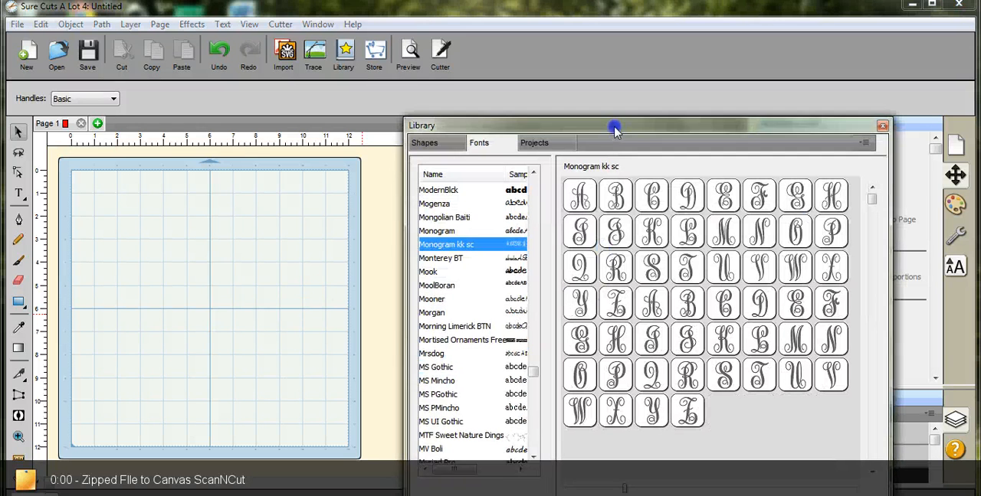
- Drag the font library panel aside to show the Monogram kk sc glyphs beside the mat
left_click_drag(615, 129, 604, 67)
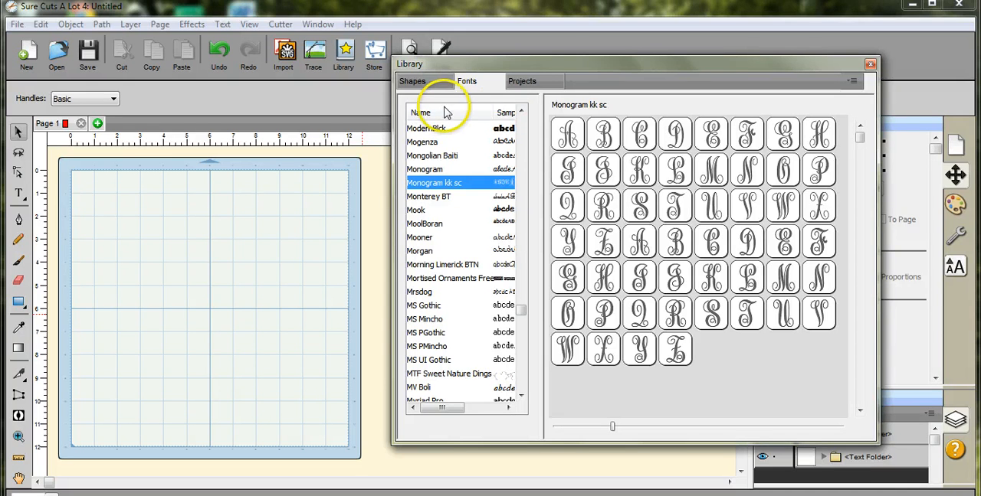
mouse_move(526, 222)
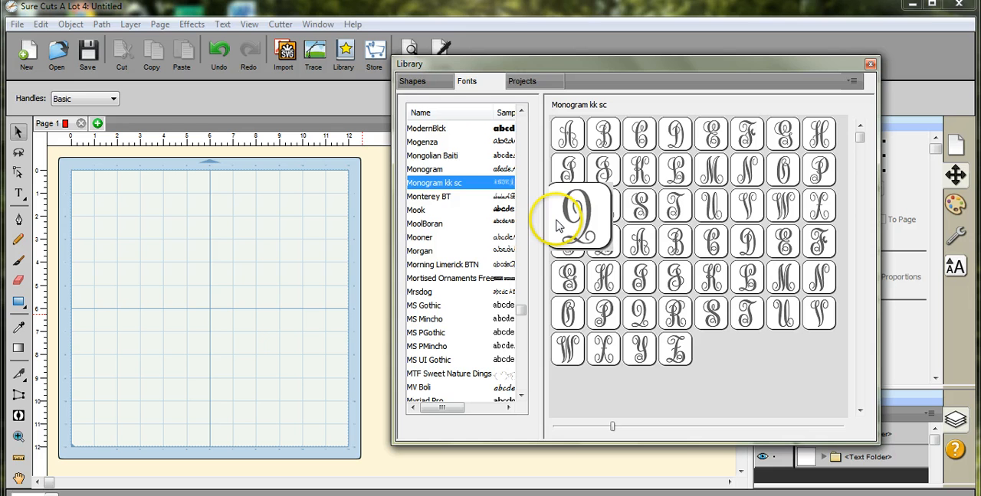
mouse_move(537, 213)
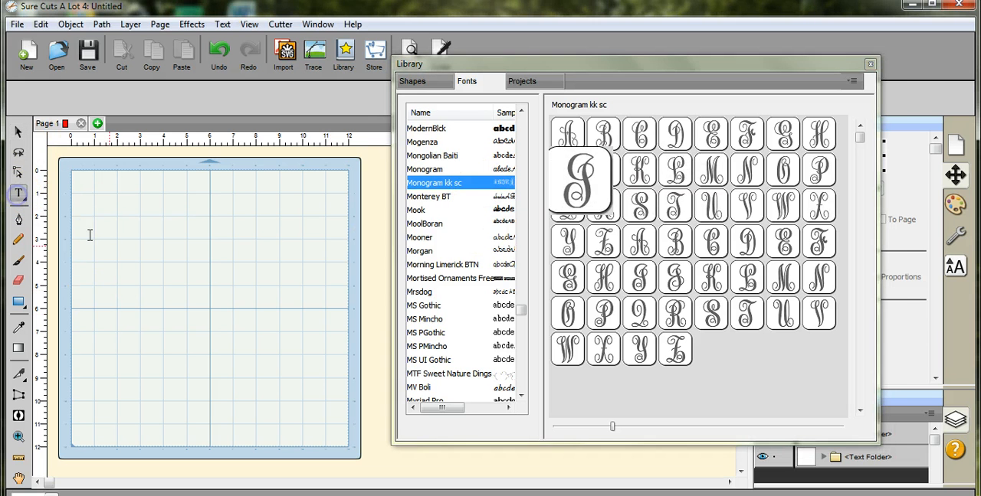
- Type the JDB initials on the mat and enlarge the lettering across it
left_click(132, 266)
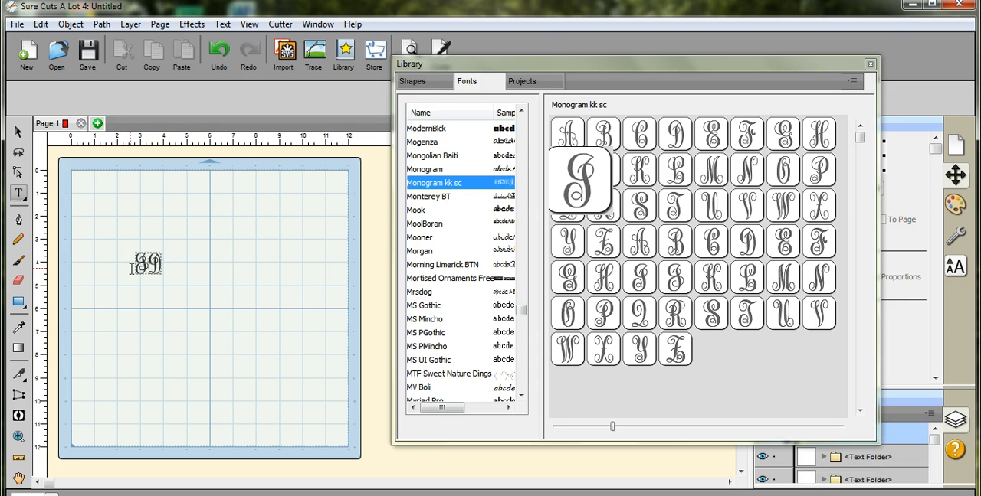
left_click(19, 132)
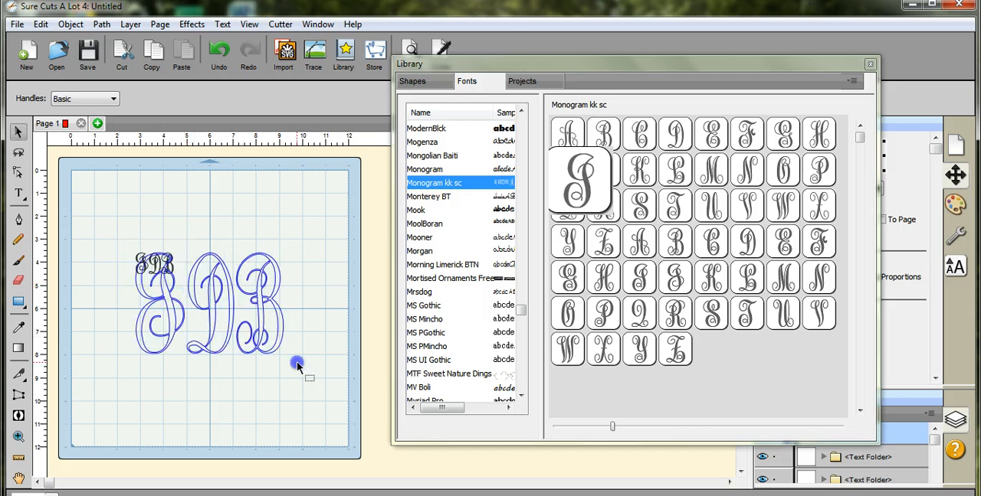
left_click(214, 302)
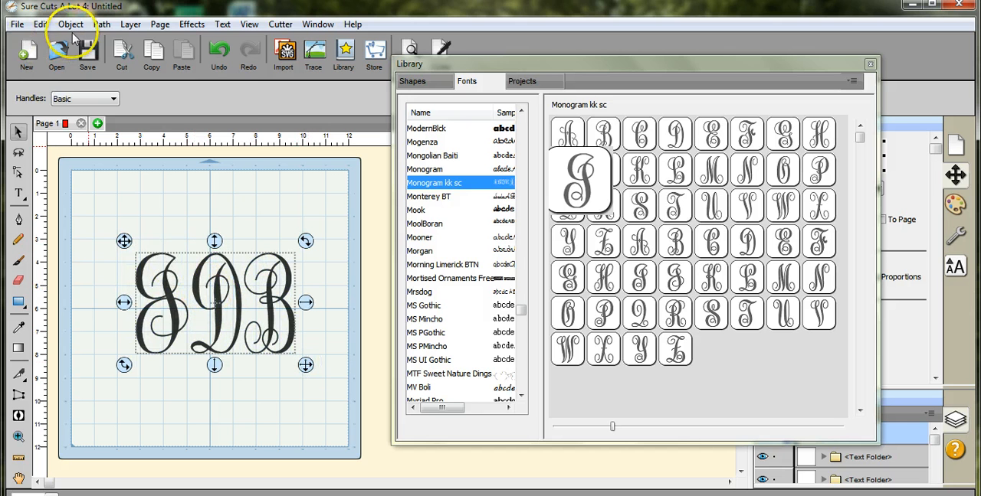
- Ungroup the letters, slide the J and B over the D, and select all
left_click(71, 24)
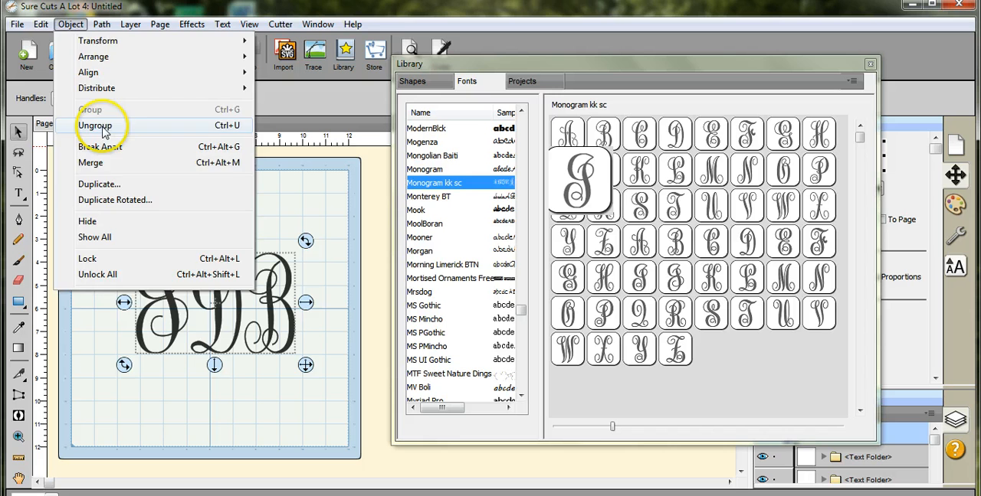
left_click(95, 125)
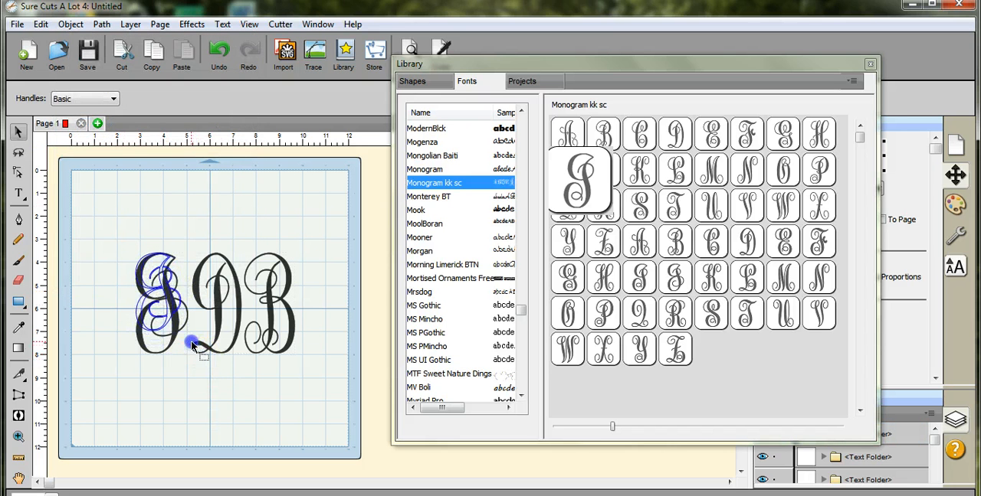
left_click_drag(192, 344, 167, 297)
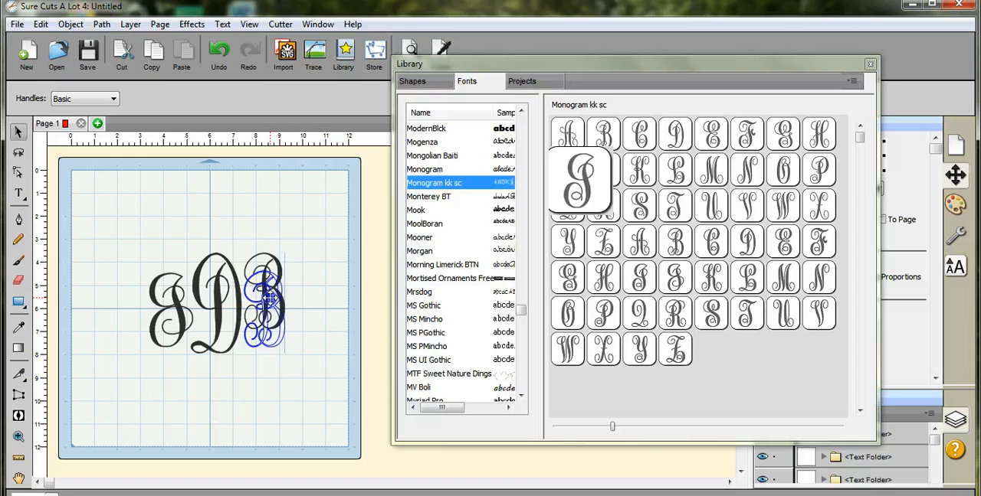
left_click(265, 306)
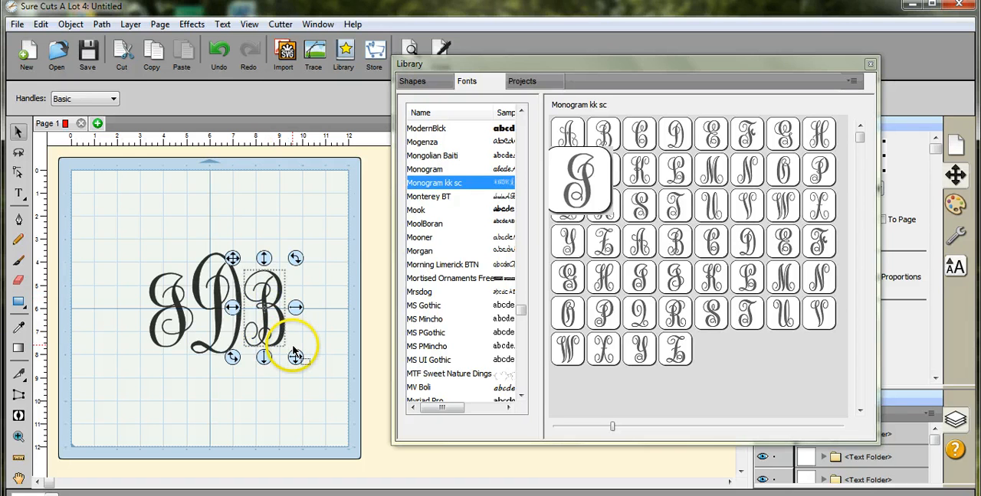
left_click(293, 352)
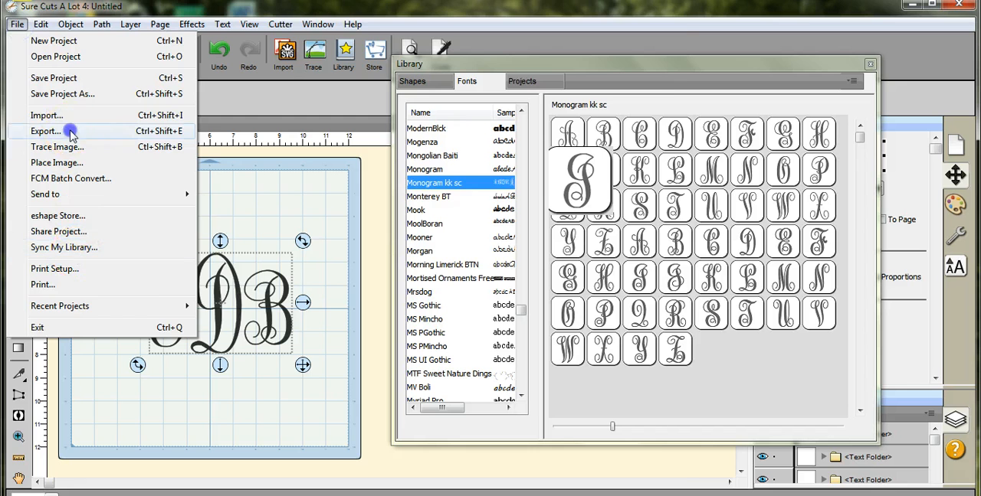
- Set up an FCM export named JDB and browse Computer for a location
left_click(45, 131)
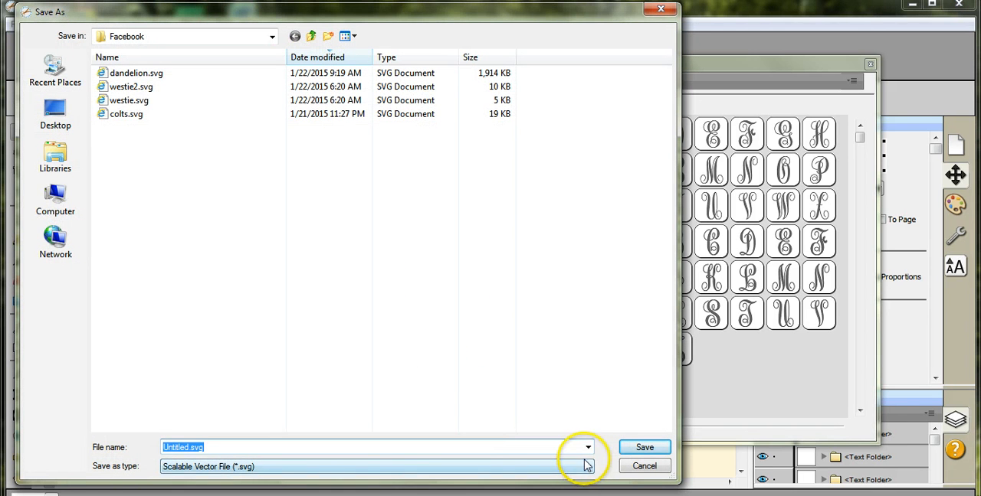
left_click(587, 466)
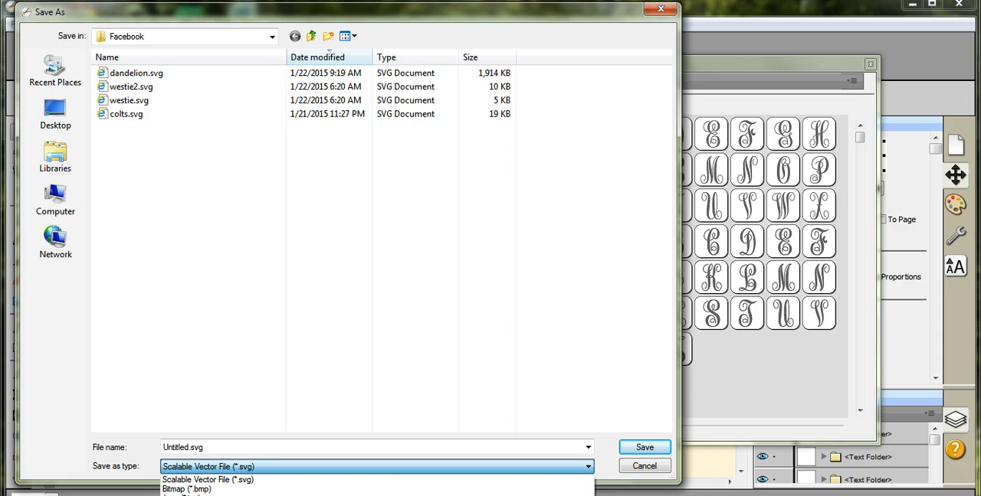
left_click(206, 488)
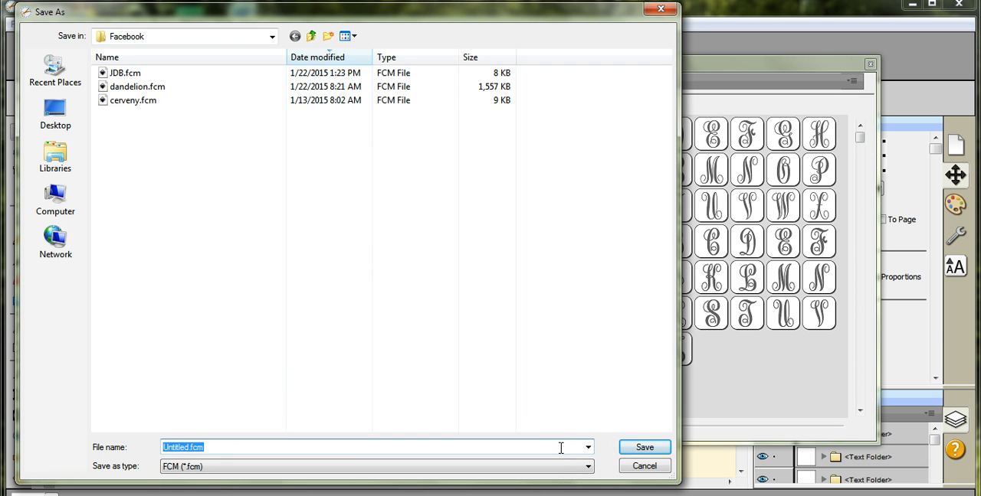
type("JDB")
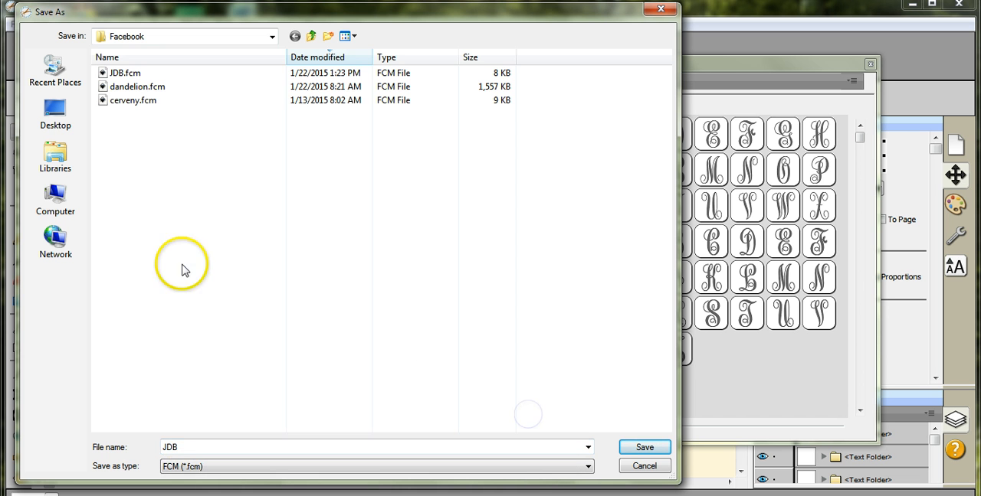
left_click(54, 199)
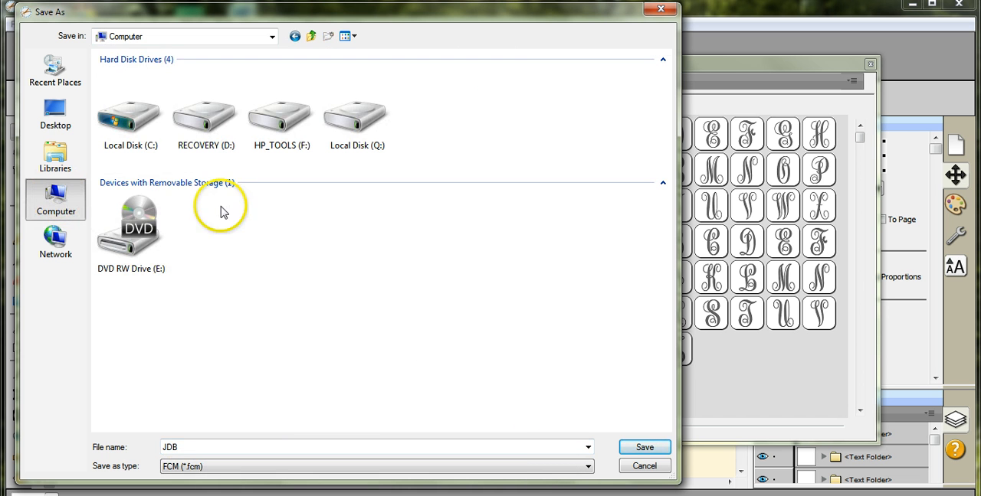
mouse_move(212, 228)
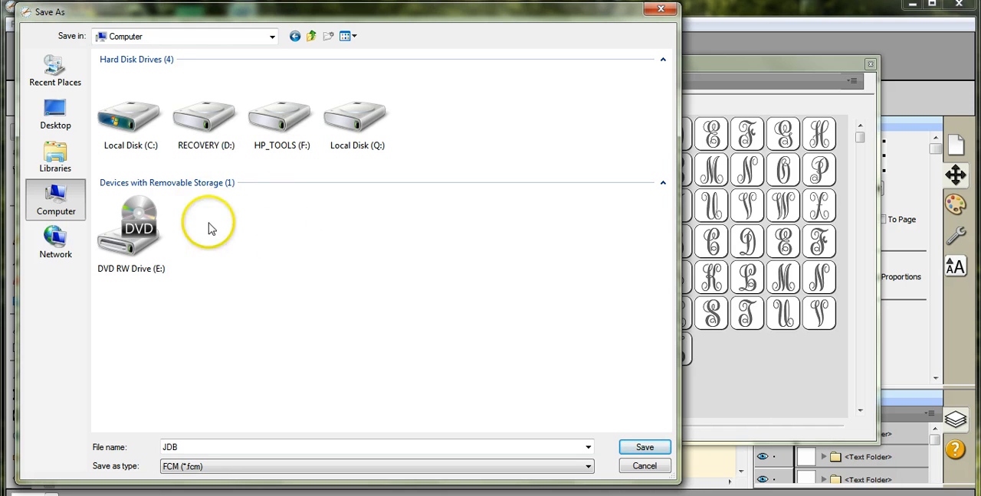
mouse_move(263, 241)
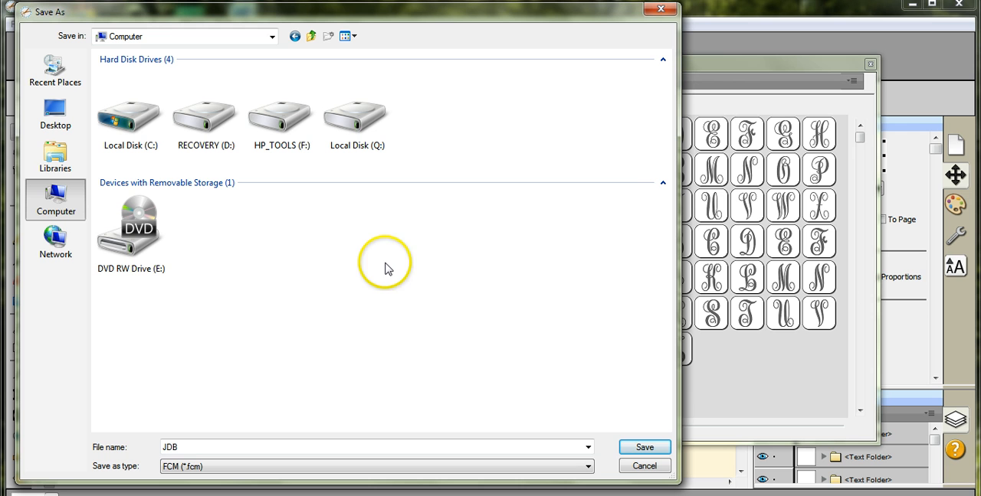
mouse_move(254, 232)
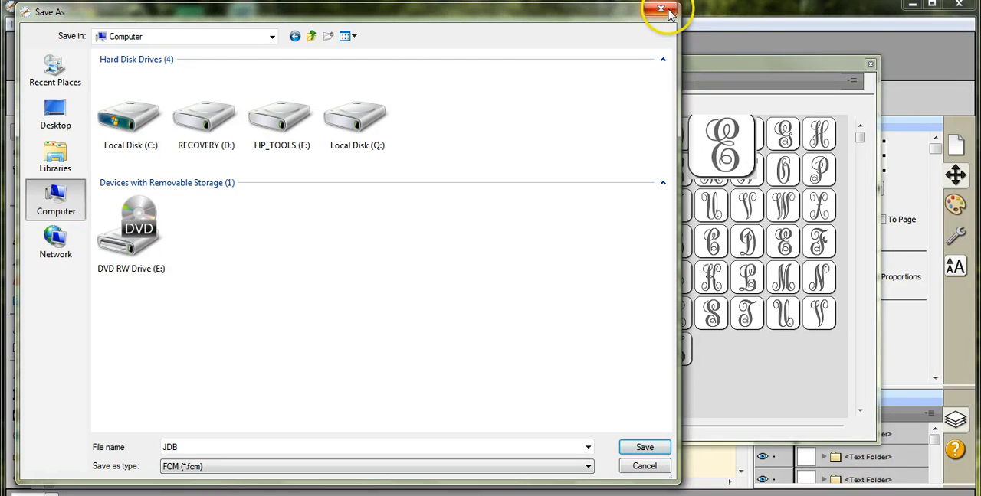
- Cancel the FCM export, start a Jpeg export, then close that dialog unsaved
left_click(660, 9)
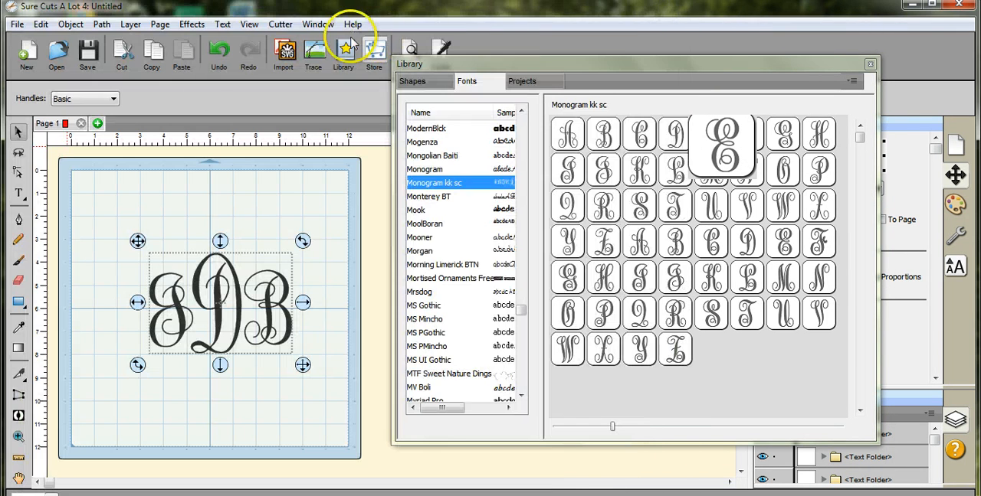
left_click(16, 24)
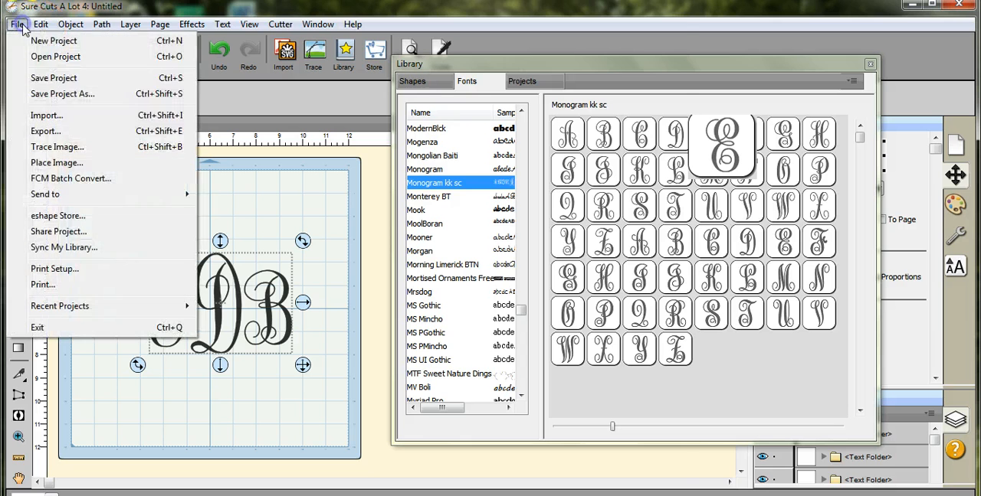
left_click(62, 93)
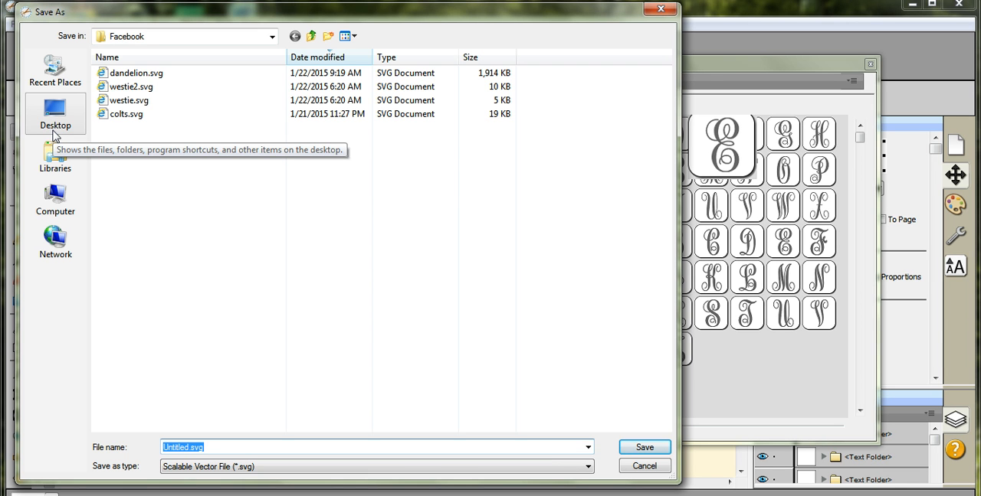
mouse_move(55, 124)
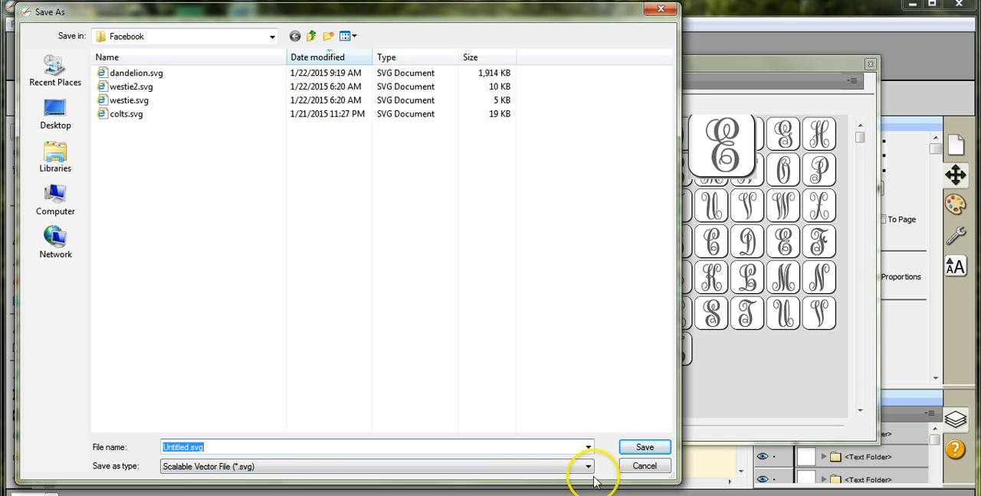
left_click(586, 466)
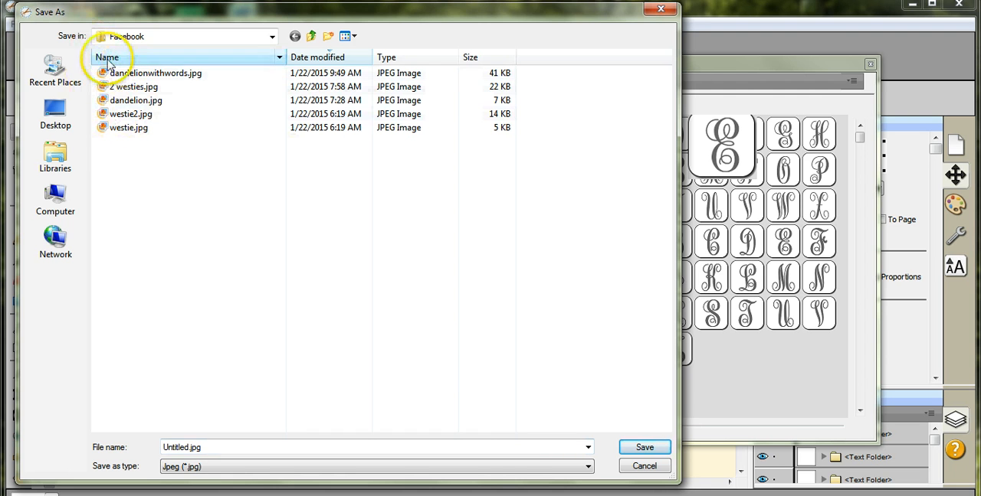
mouse_move(569, 419)
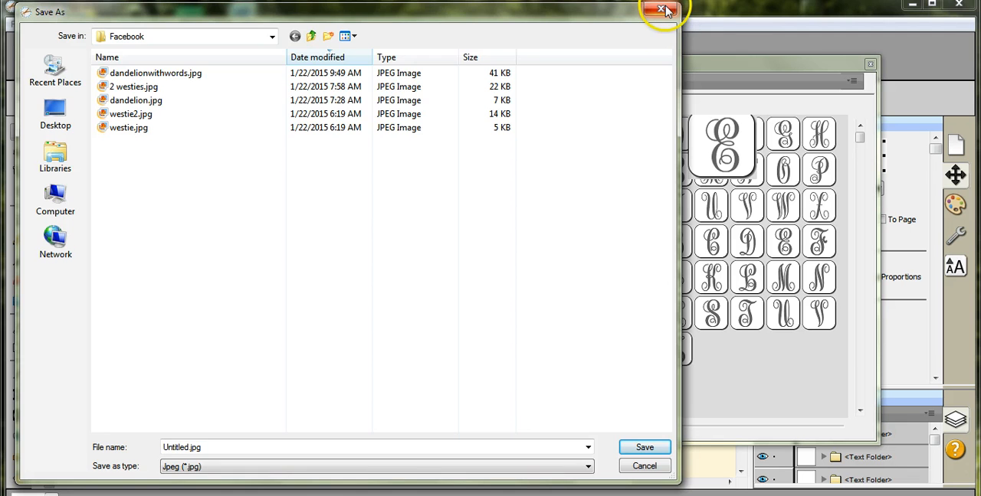
left_click(661, 9)
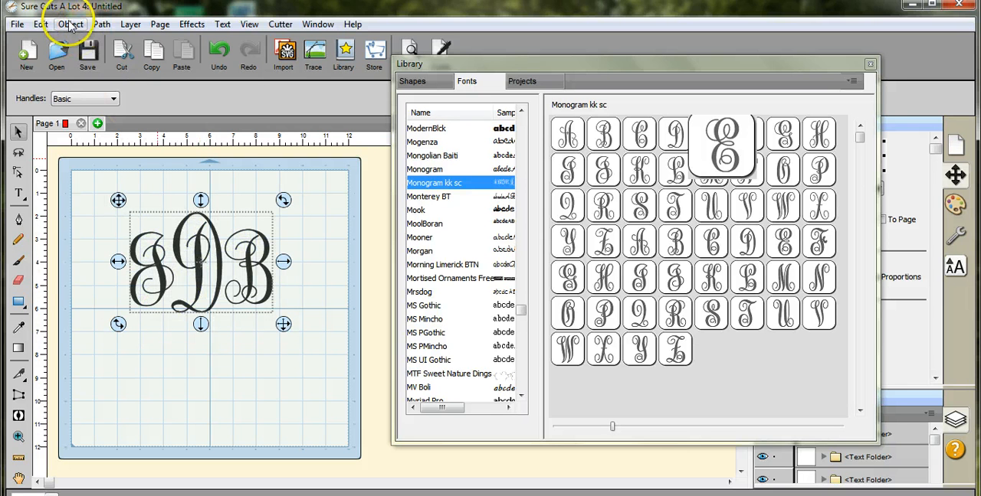
- Flip the JDB monogram horizontally and deselect it
left_click(70, 24)
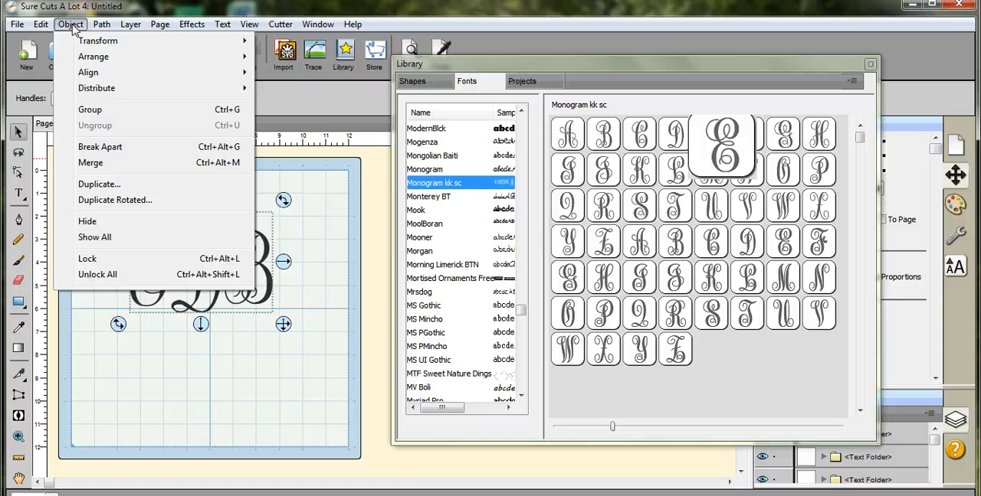
mouse_move(234, 45)
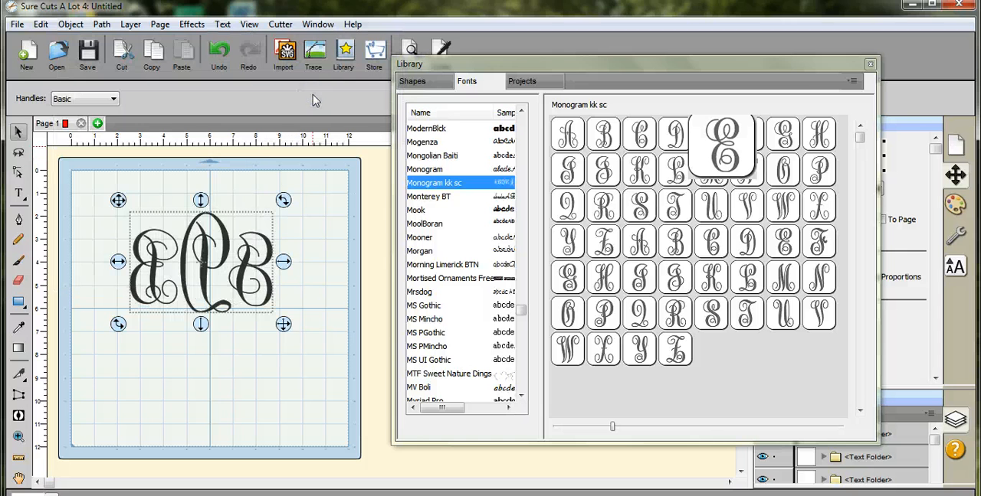
left_click(322, 314)
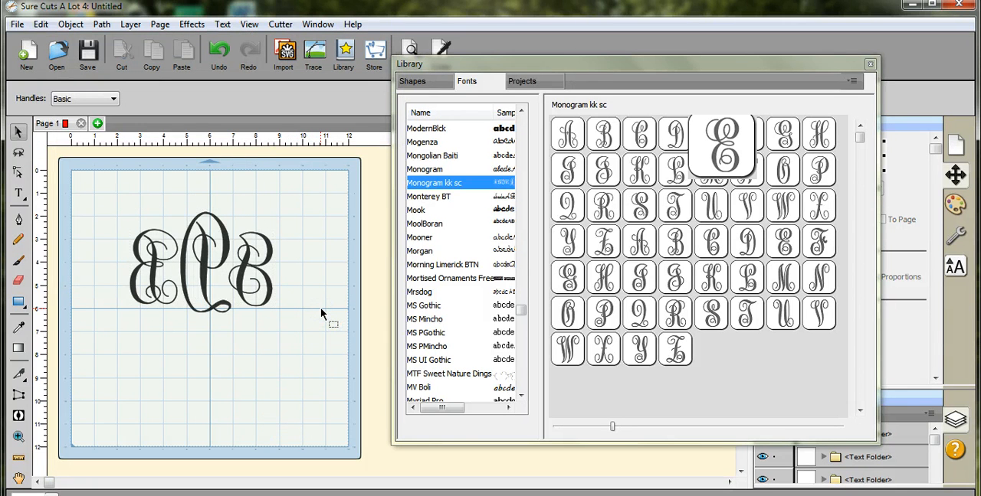